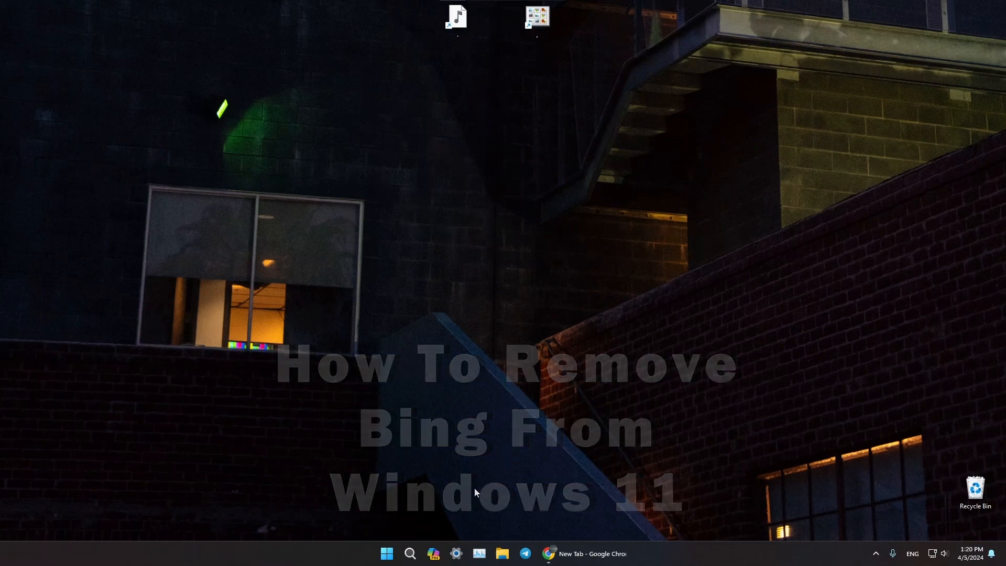
Step: Launch Windows Settings from the taskbar onto its Home page
click(456, 554)
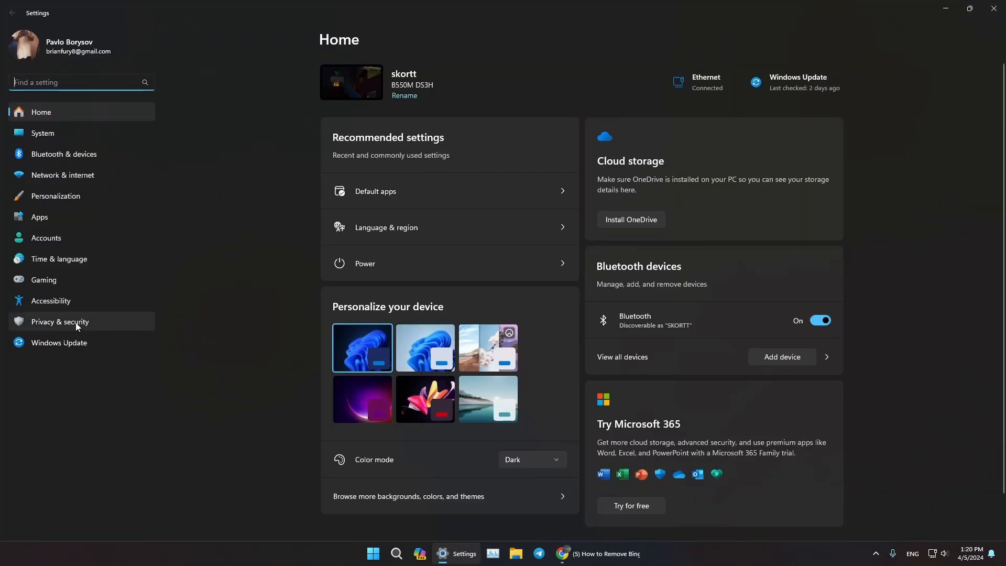
Step: In Privacy & security > Search permissions, switch off cloud content search for Microsoft and work or school accounts
click(59, 322)
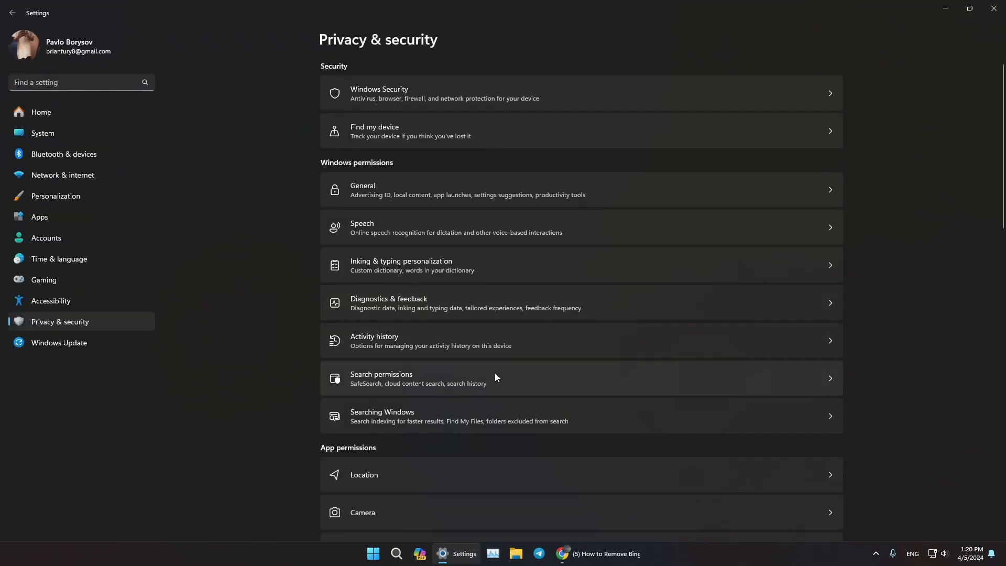
mouse_move(419, 382)
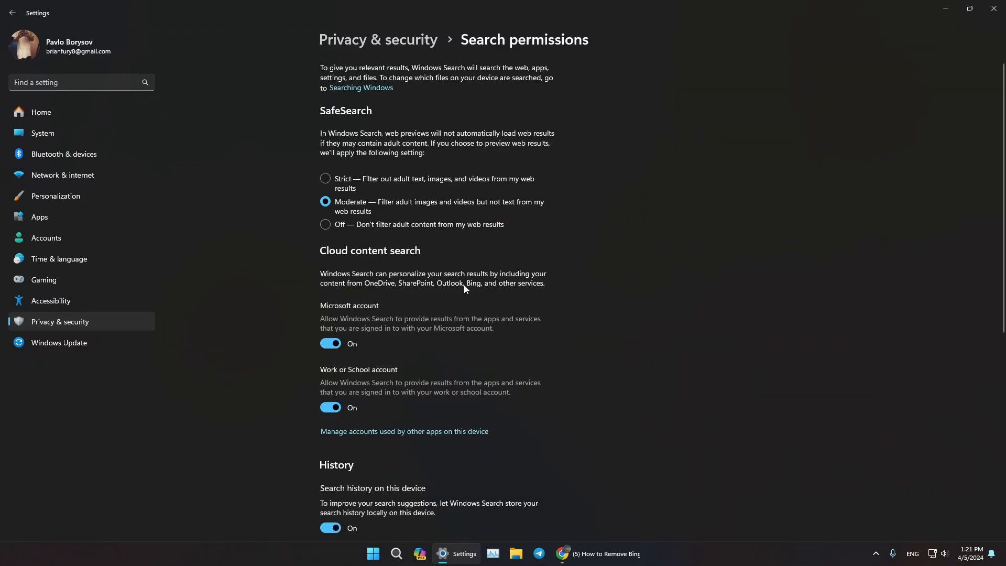
mouse_move(420, 261)
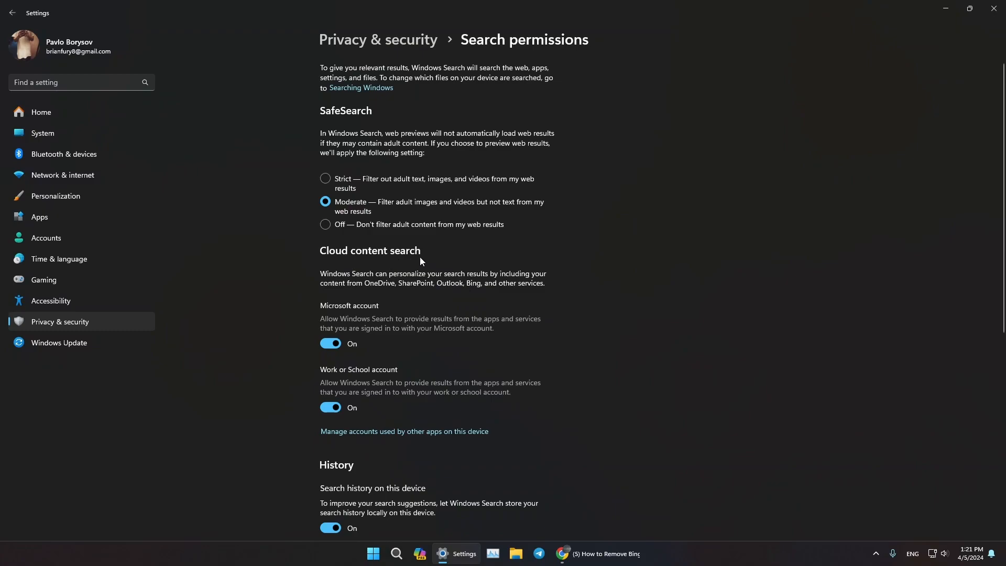
mouse_move(360, 347)
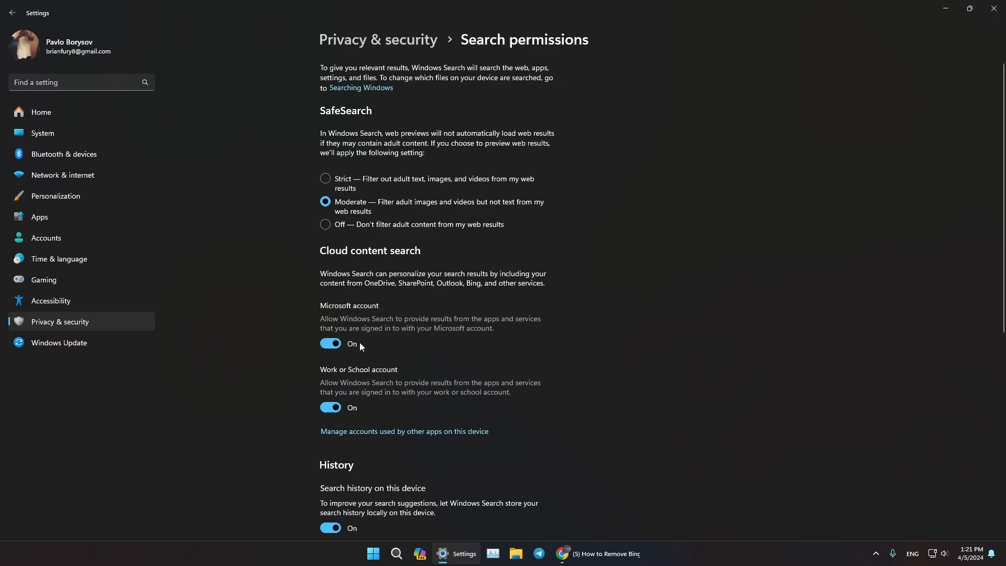
mouse_move(337, 392)
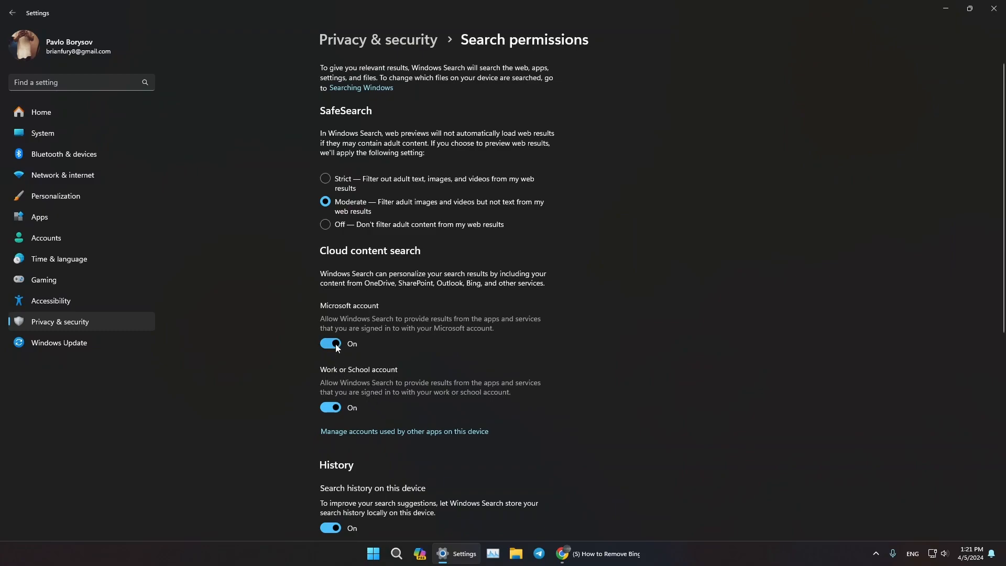
click(330, 344)
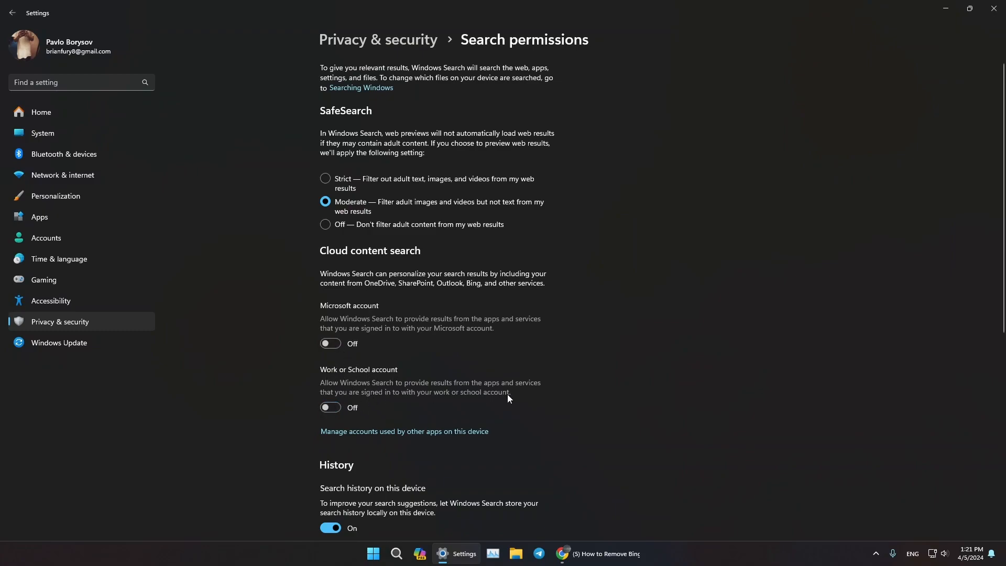
mouse_move(529, 374)
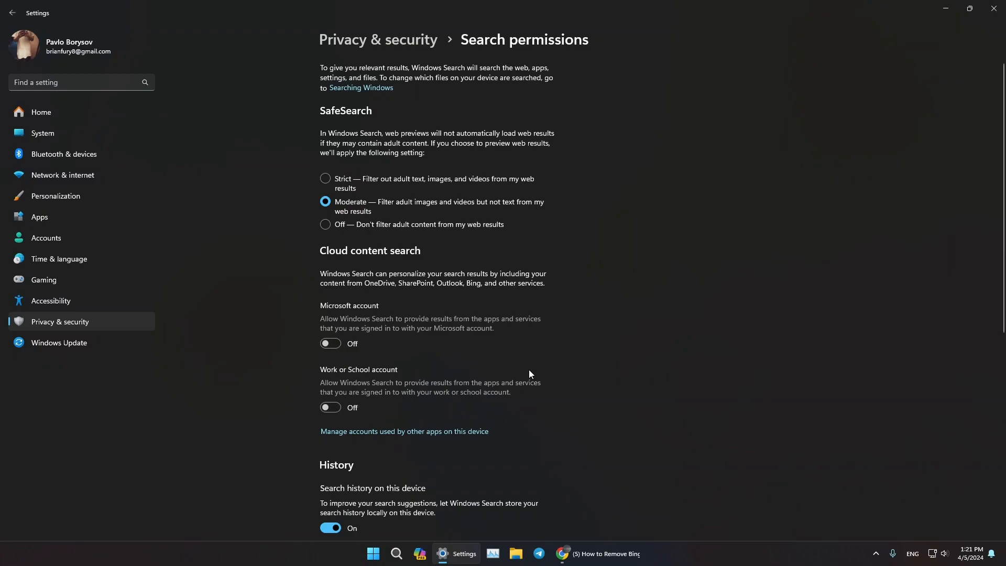
Step: Switch off Show search highlights further down the Search permissions page
scroll(down, 3)
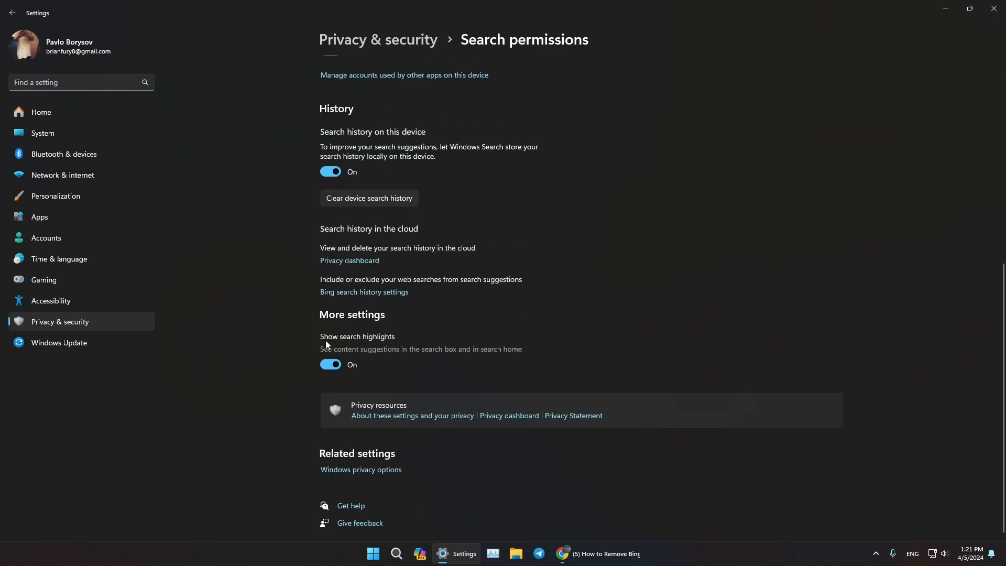
mouse_move(364, 365)
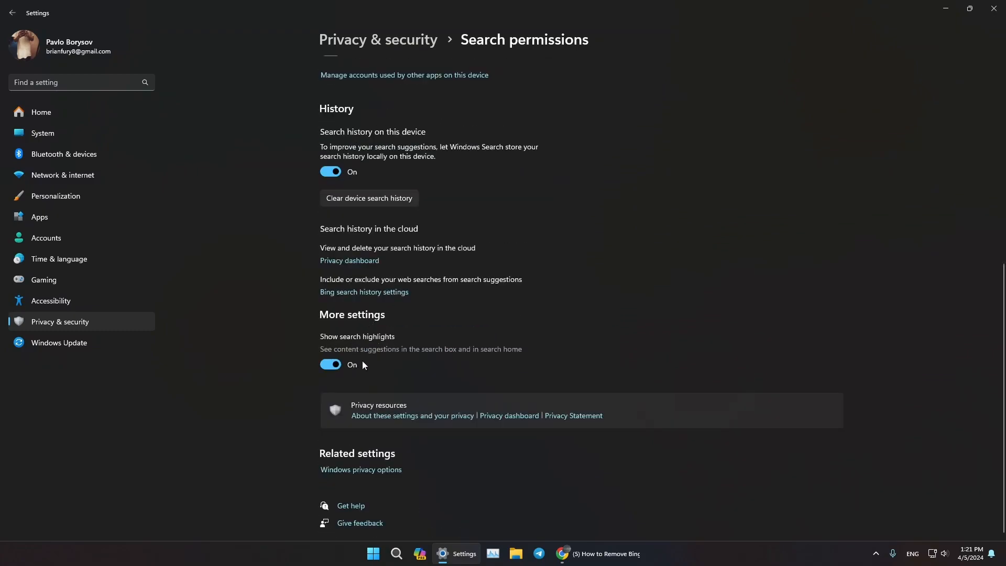
mouse_move(332, 368)
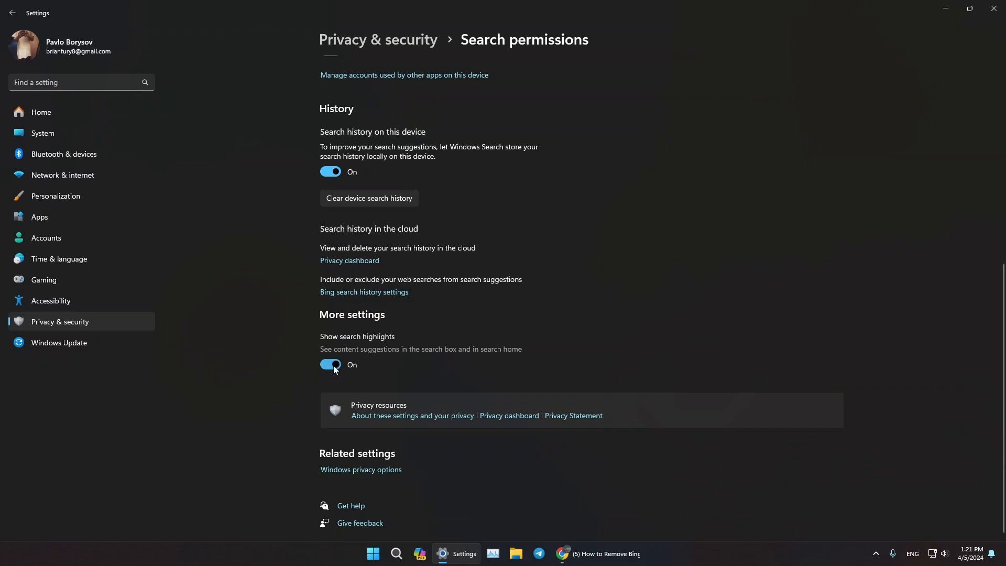
click(331, 365)
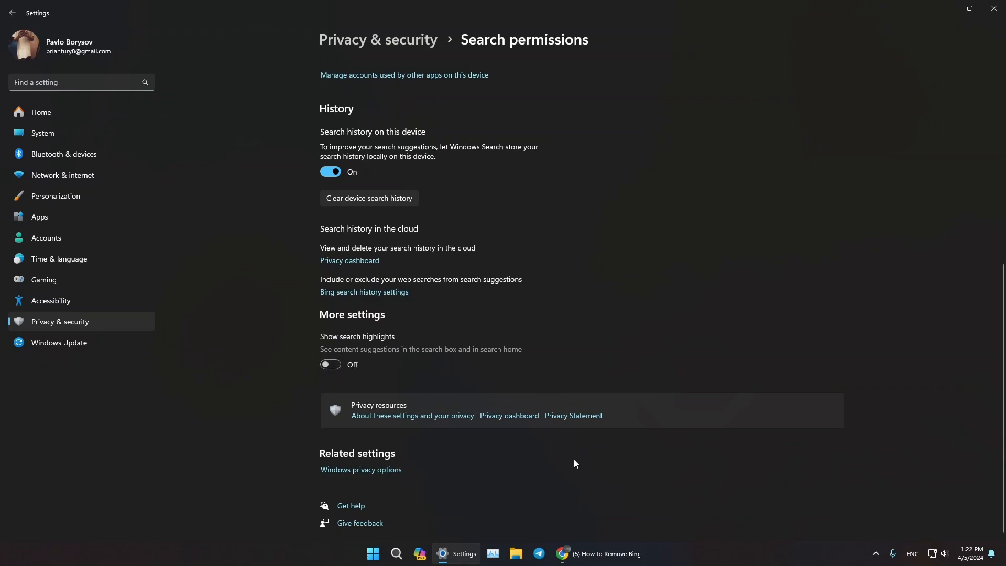
mouse_move(420, 491)
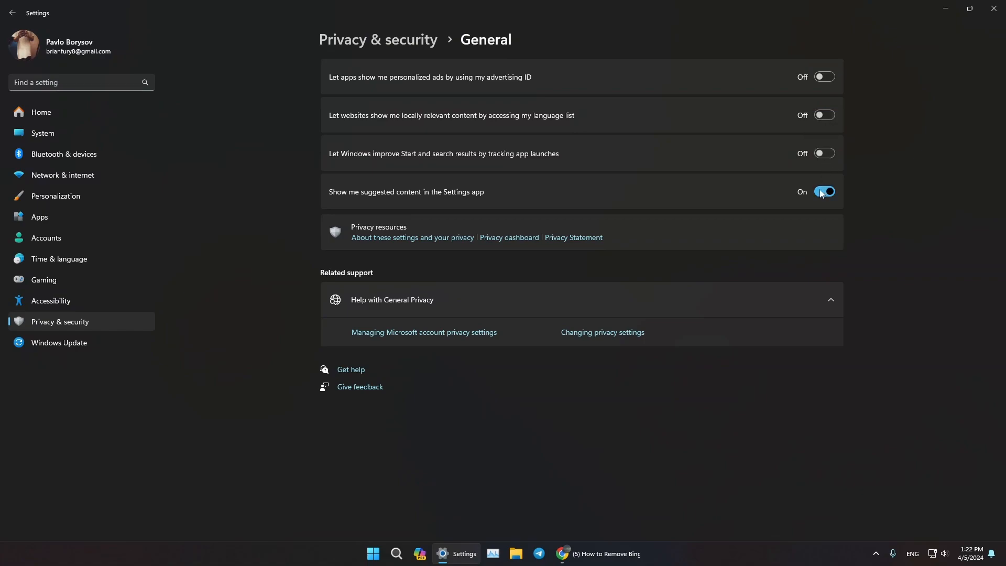
Step: Switch off 'Show me suggested content in the Settings app' on the General privacy page, then move to Edge
click(824, 191)
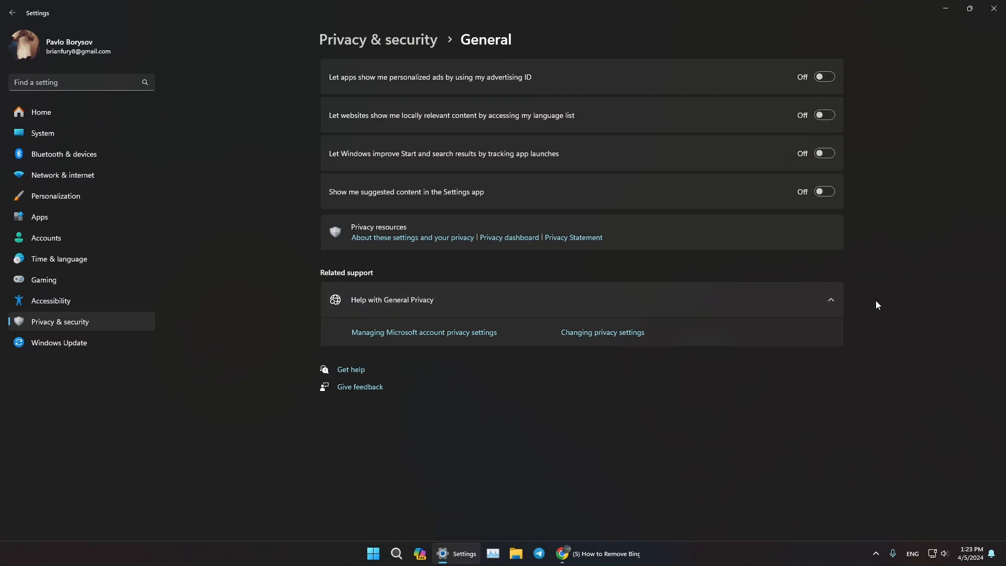
mouse_move(869, 302)
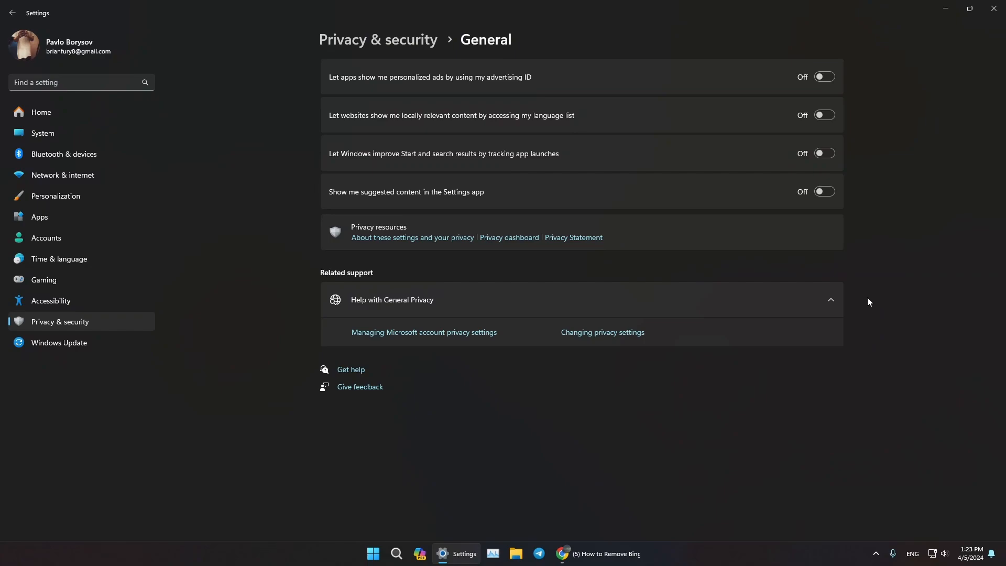
mouse_move(725, 433)
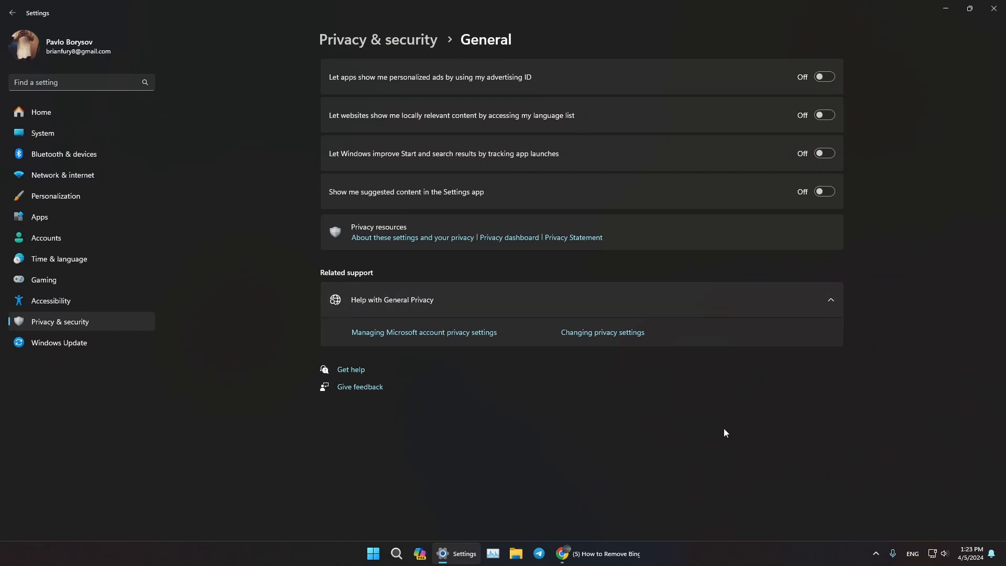
click(373, 554)
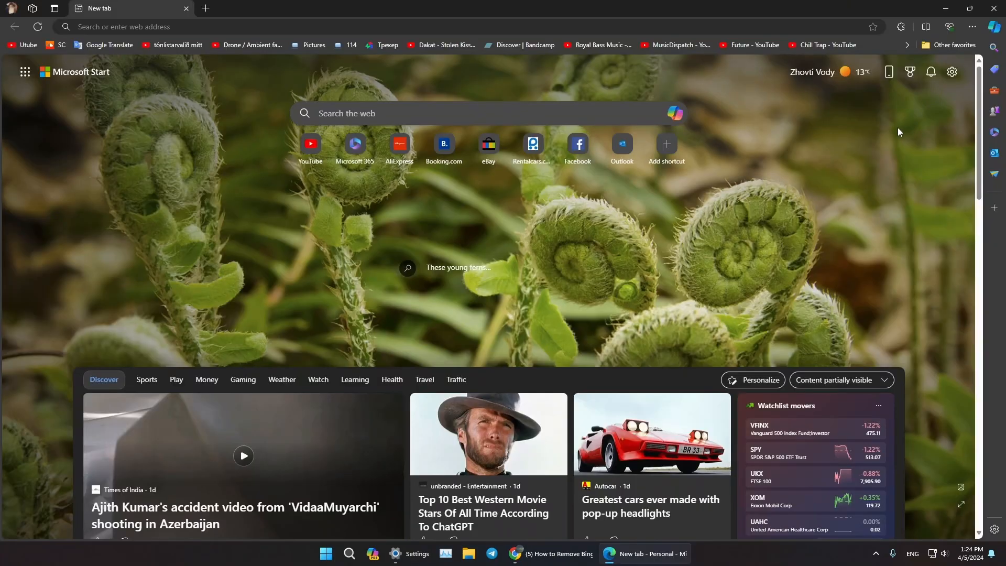
mouse_move(971, 27)
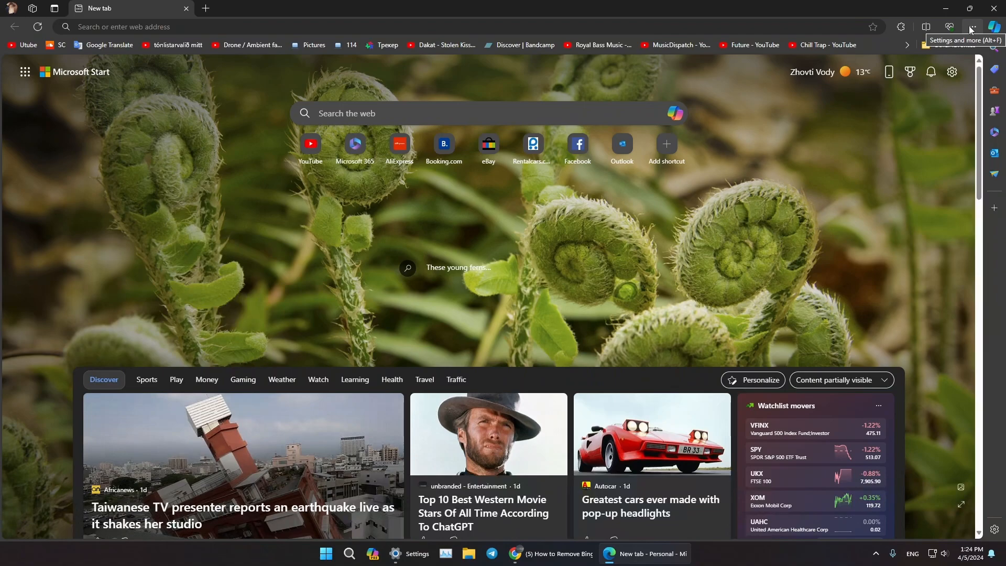
Step: In Edge Settings, reach Address bar and search under Privacy, search, and services
click(970, 27)
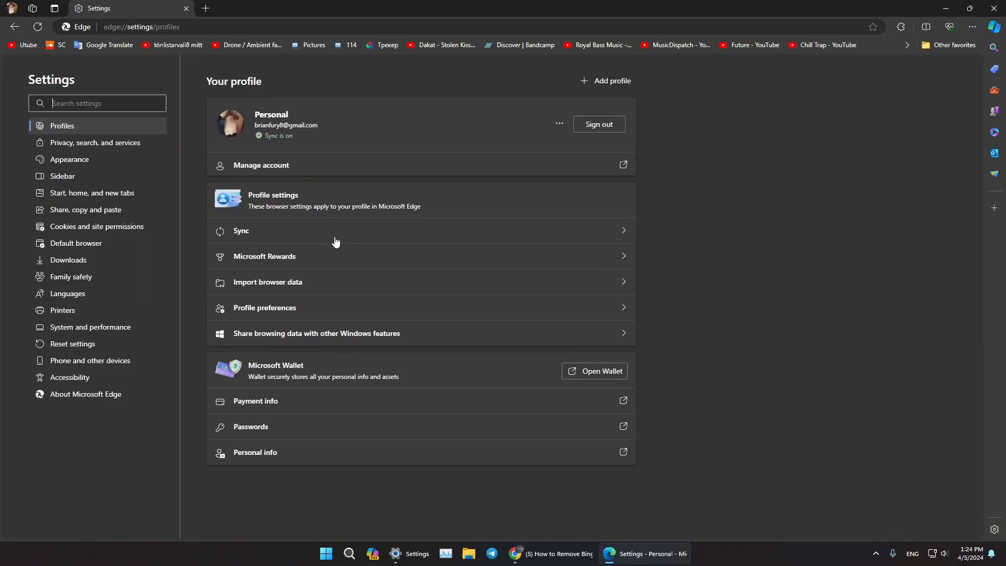
mouse_move(96, 143)
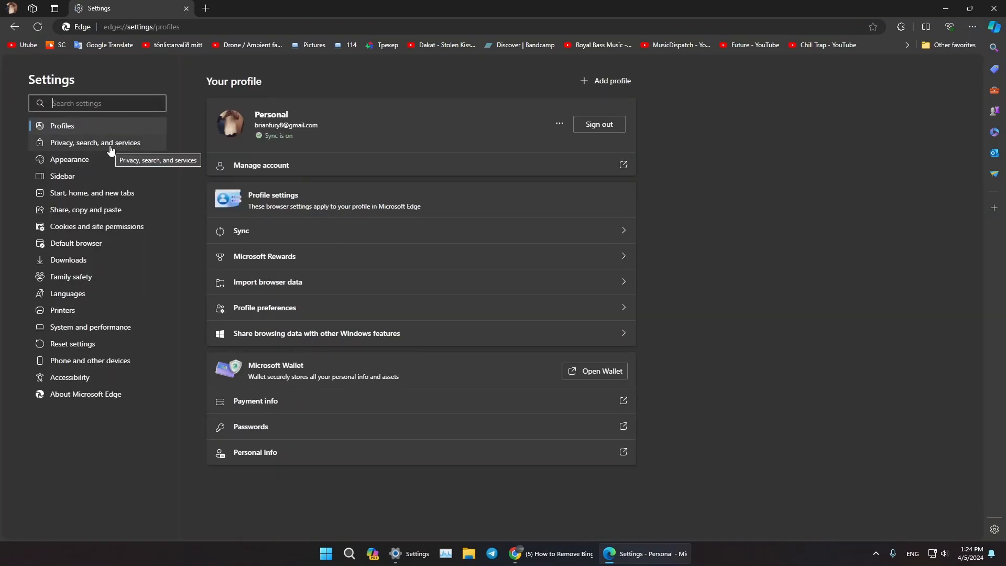
click(96, 142)
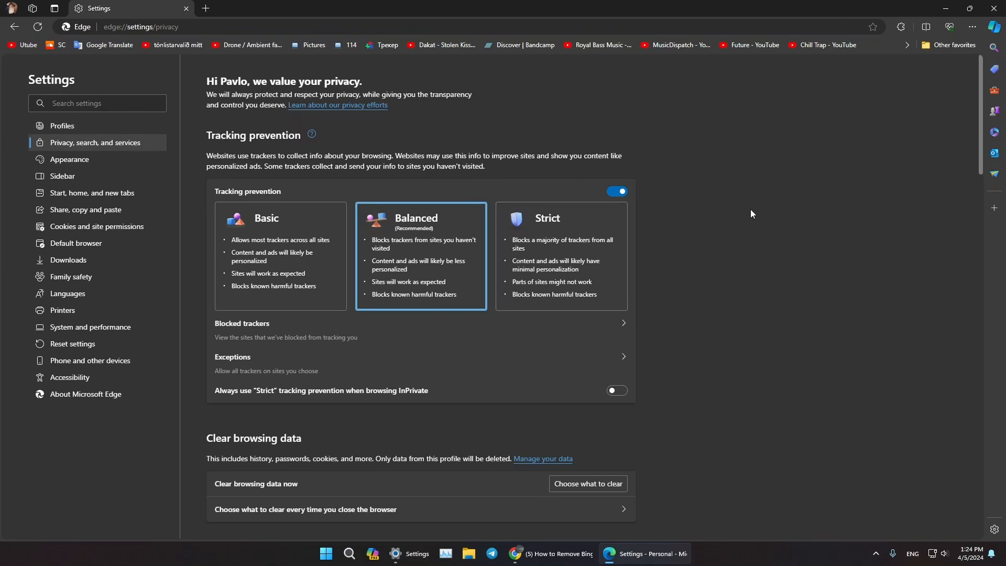
scroll(down, 3)
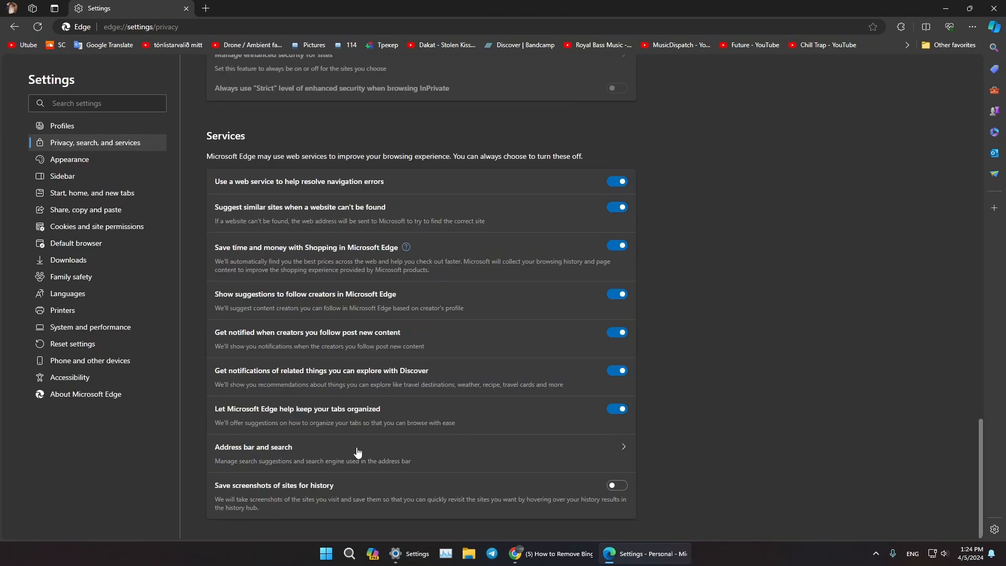
click(356, 448)
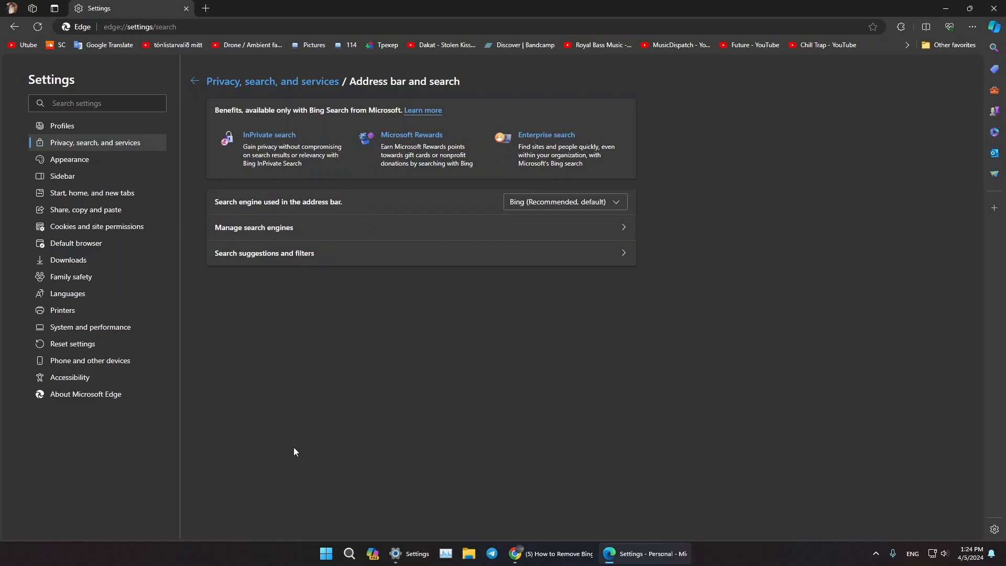
mouse_move(227, 205)
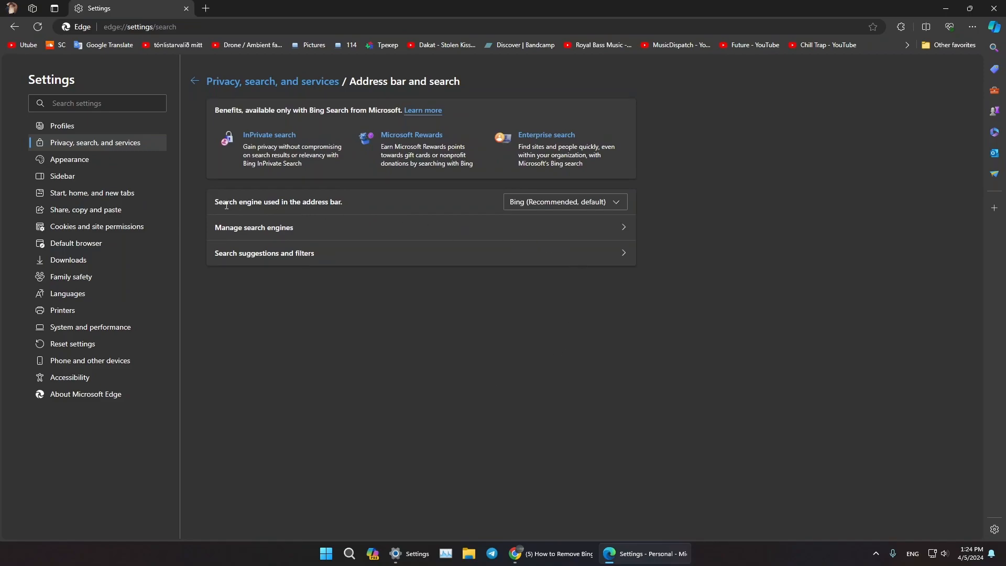
mouse_move(335, 202)
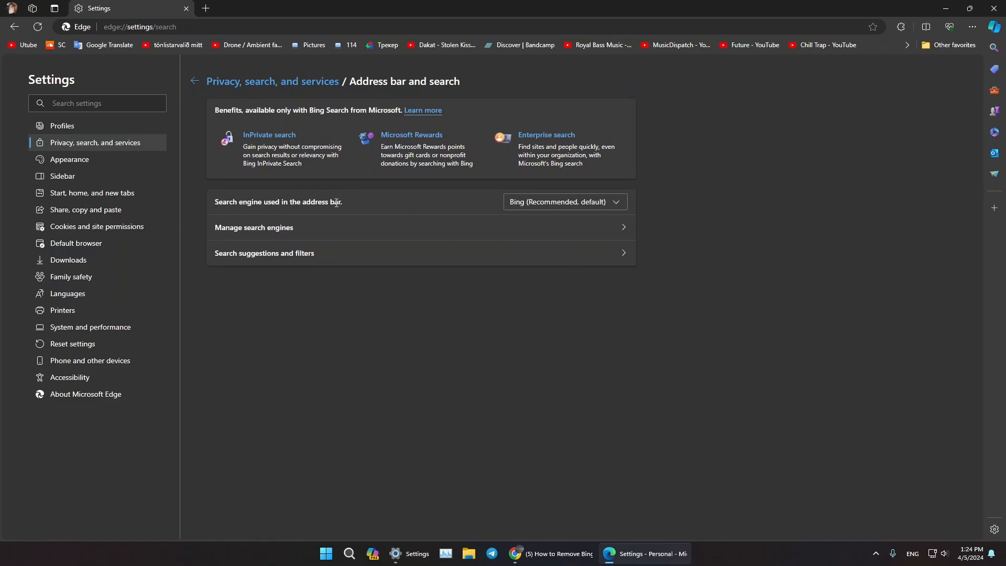
Step: Set the address bar search engine to Google and make new tabs search via the address bar
click(564, 202)
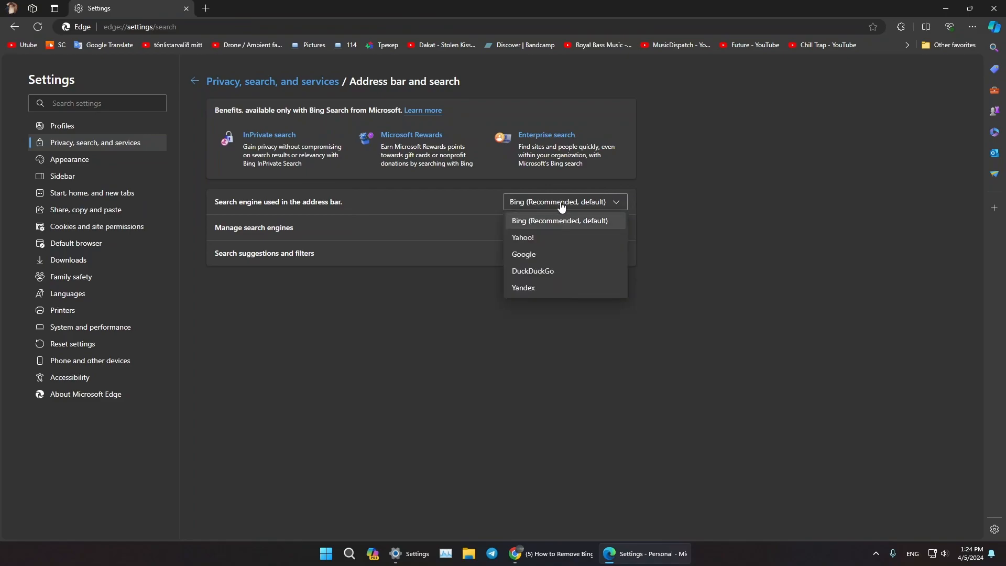
click(524, 254)
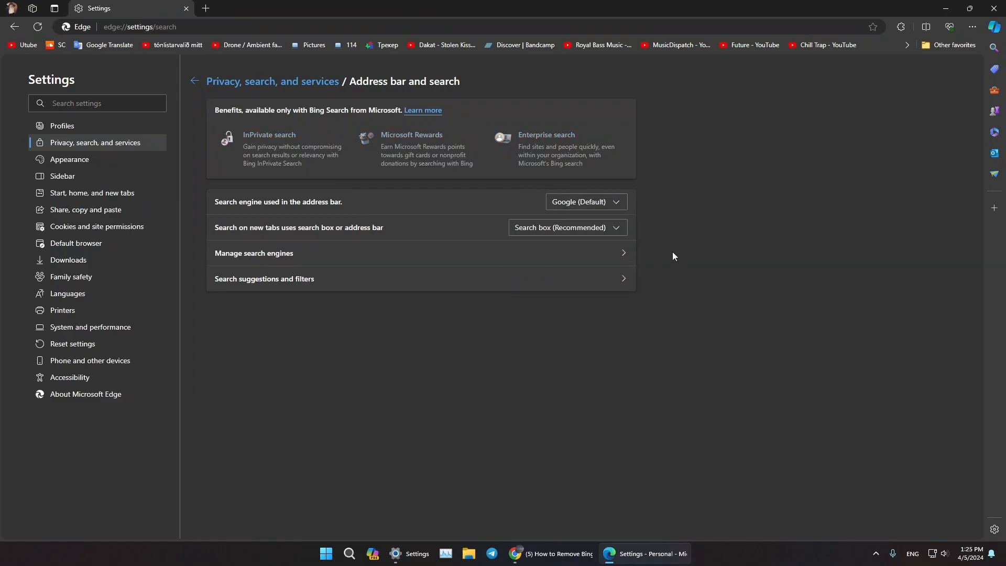
mouse_move(517, 231)
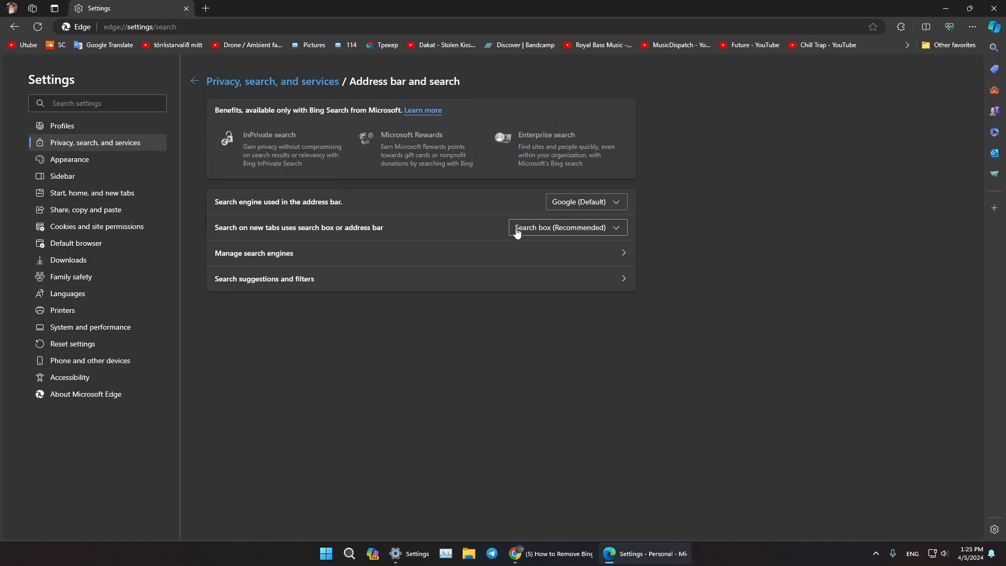
mouse_move(532, 231)
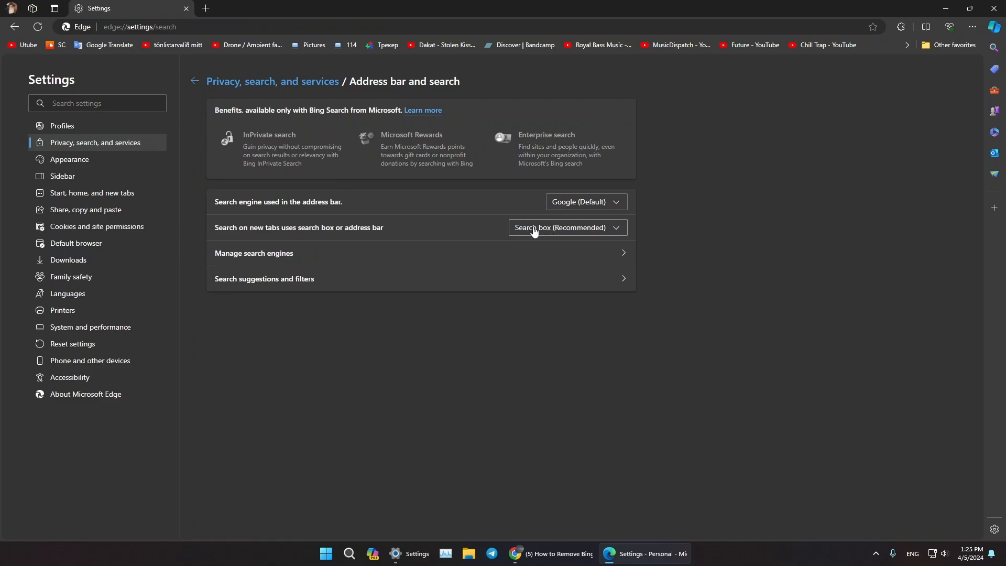
mouse_move(575, 230)
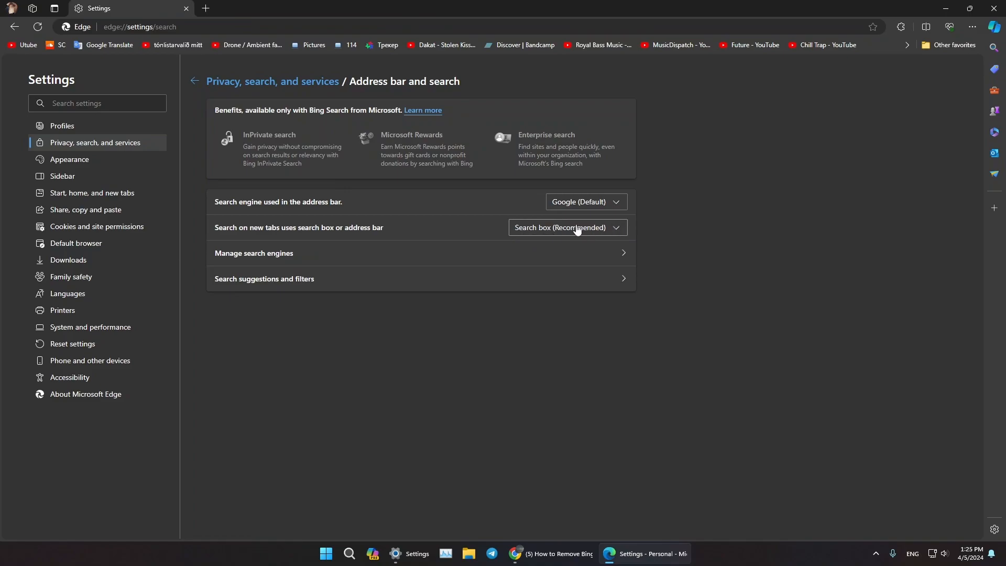
mouse_move(584, 229)
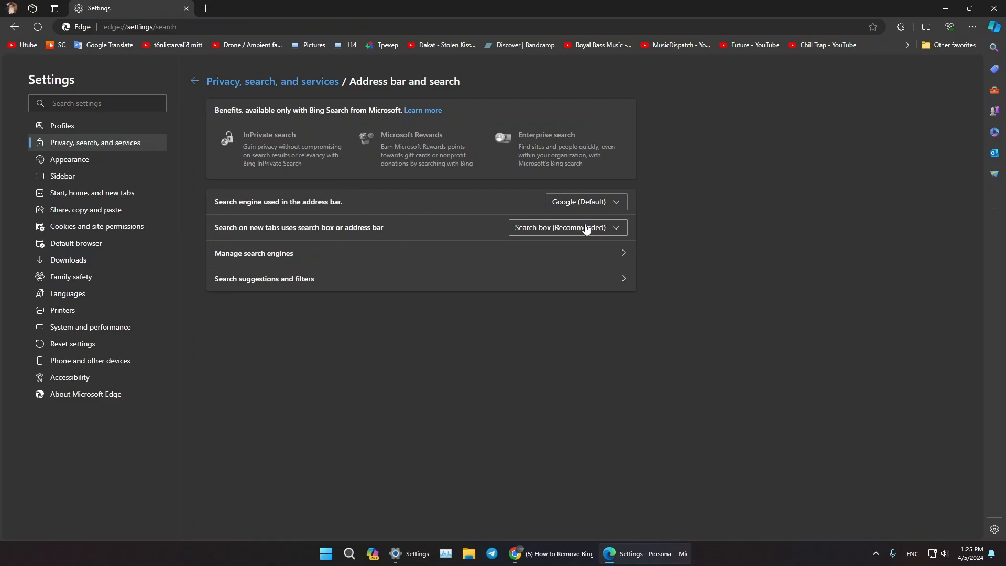
mouse_move(599, 230)
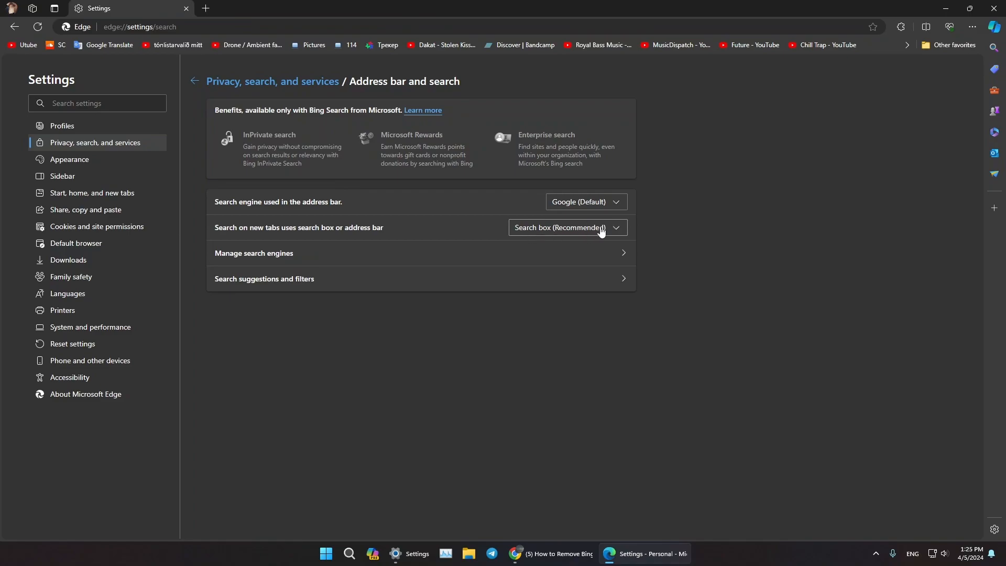
click(567, 228)
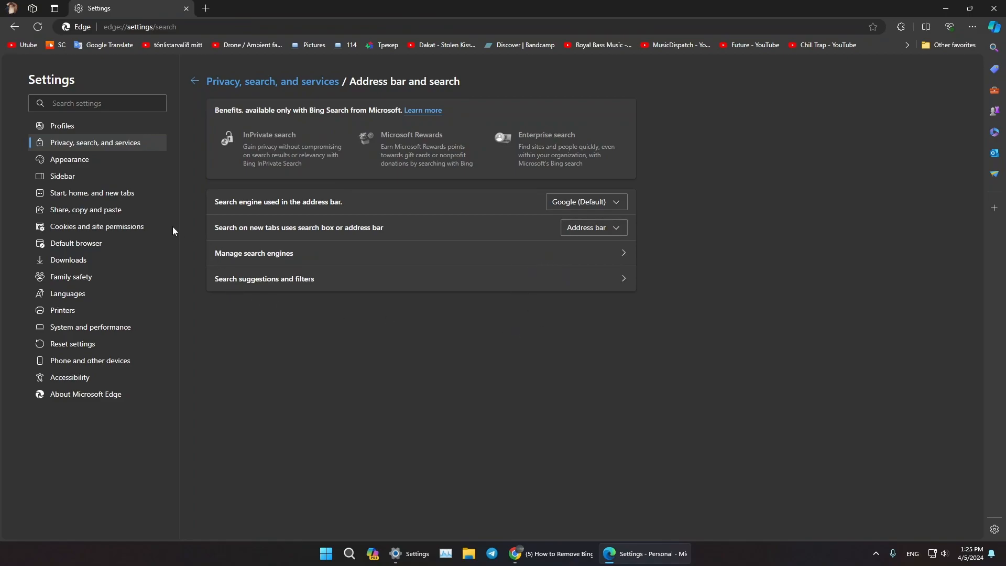
mouse_move(93, 193)
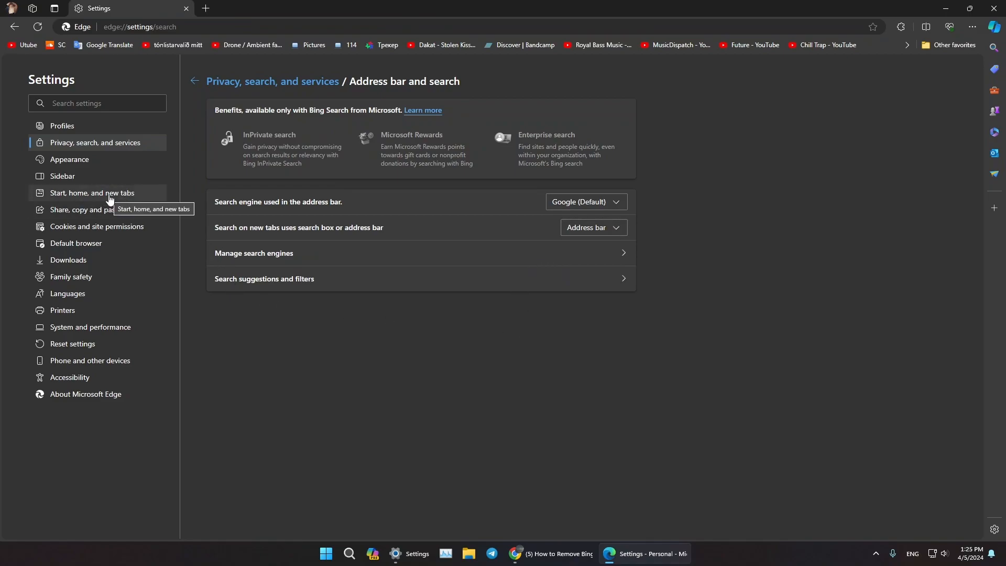
Step: Show Edge's Start, home, and new tabs settings with its startup and new tab page options
click(93, 193)
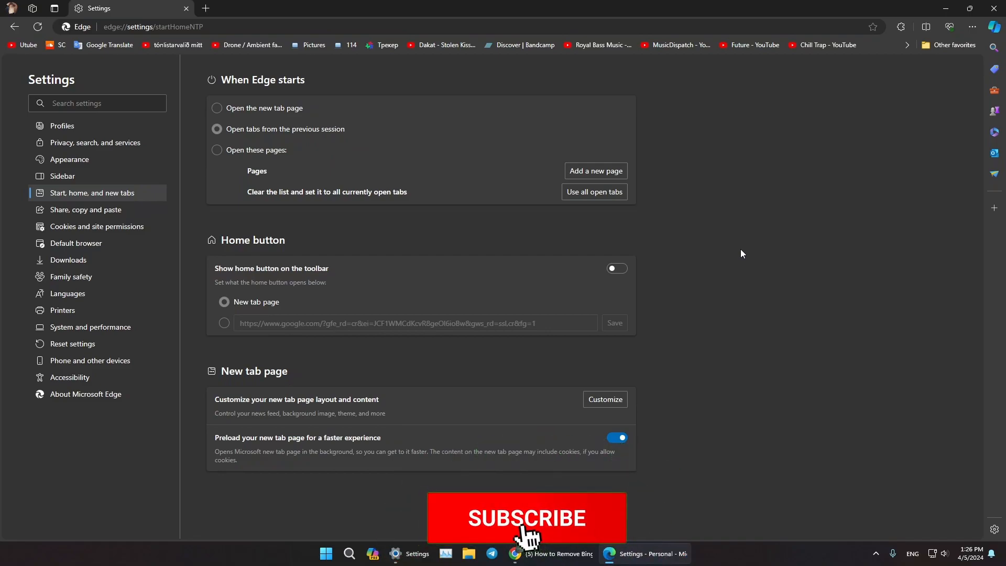
click(526, 518)
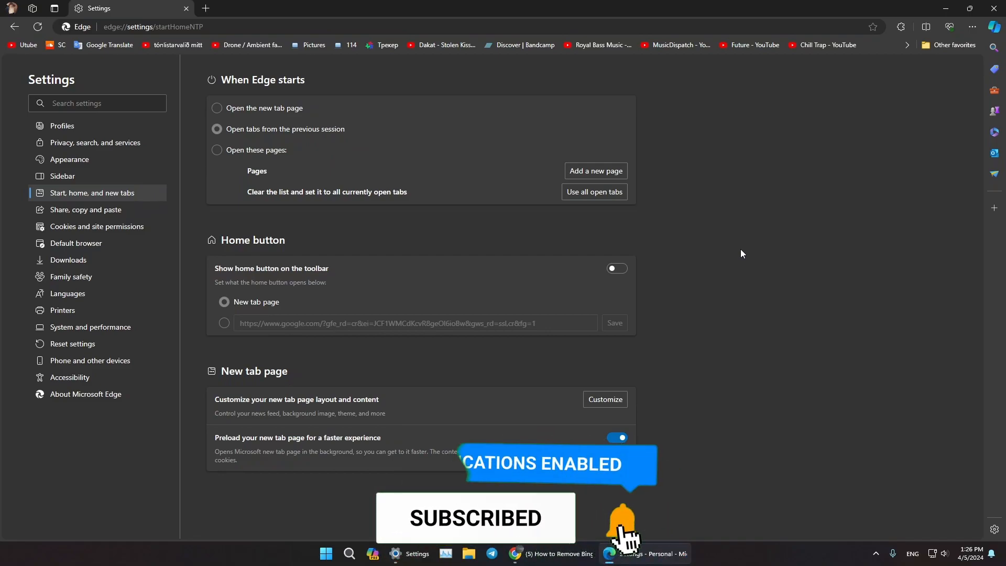